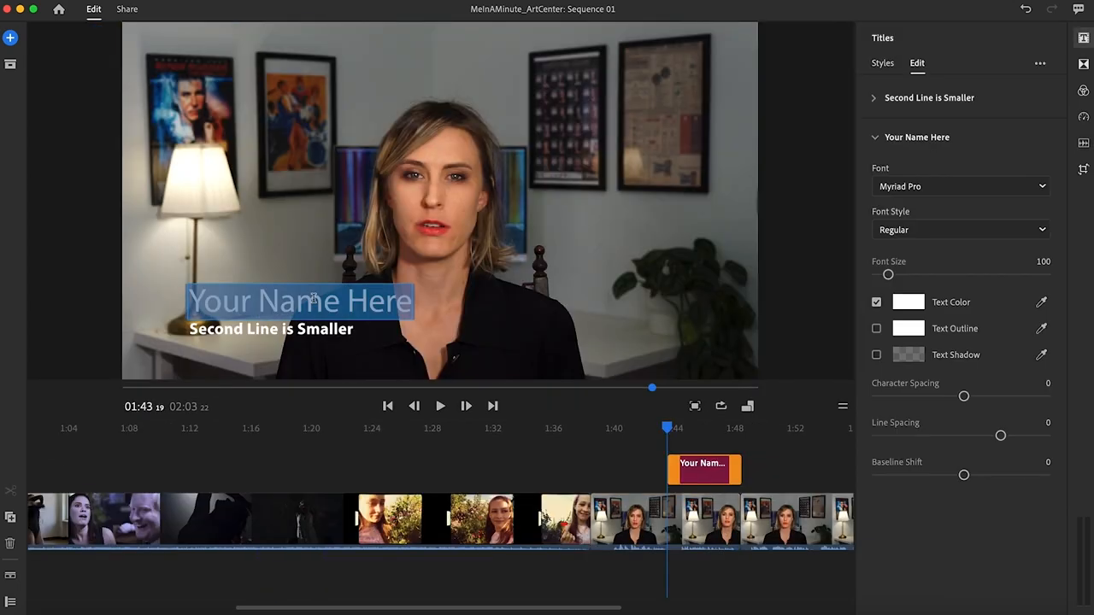
type("Lauren Mahoney")
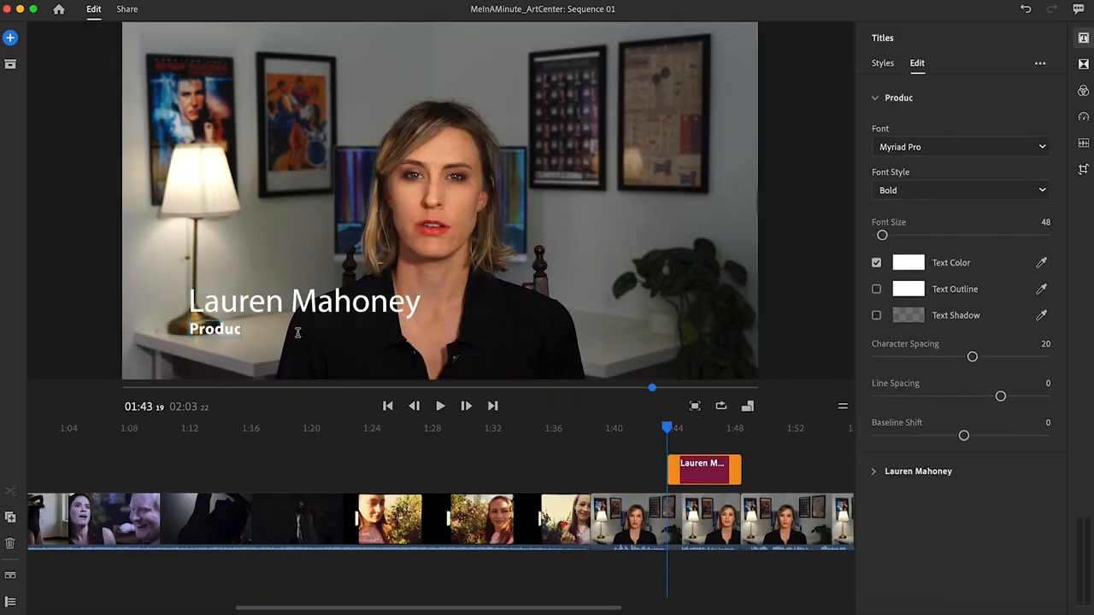